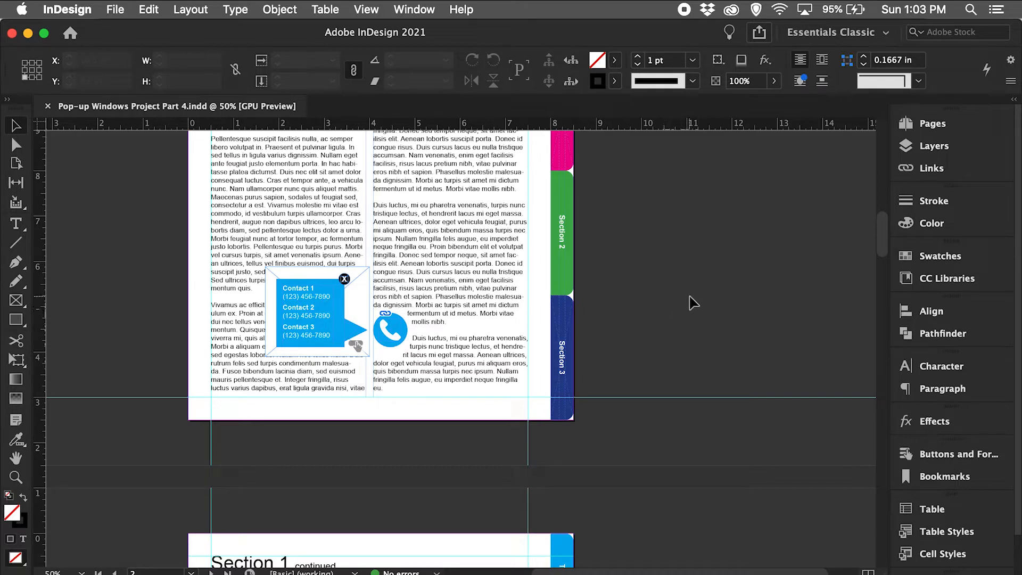
{"action": "mouse_move", "coordinate": [934, 146]}
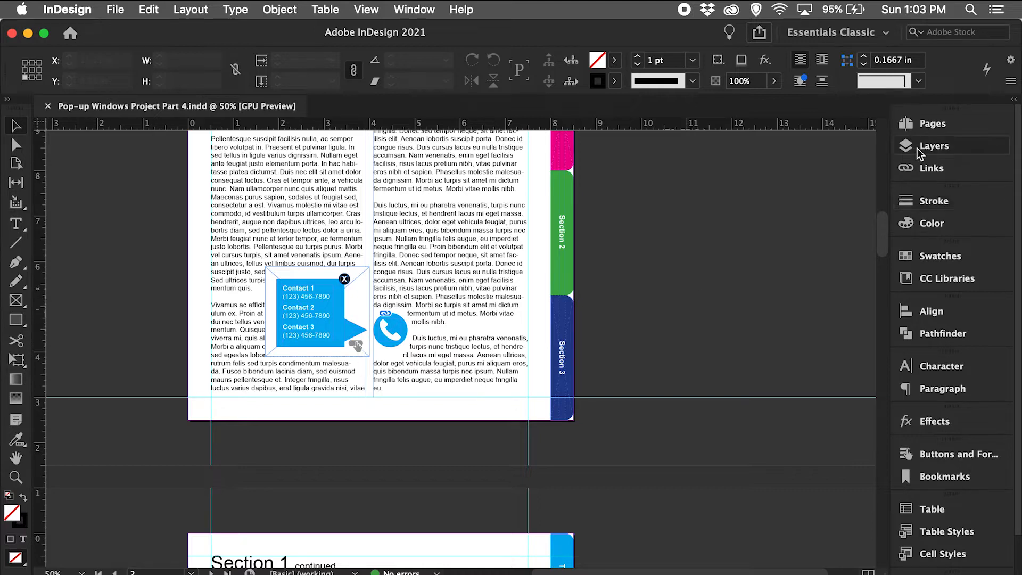
- Open the A-Master page from the Pages panel and zoom in on the Section tabs
{"action": "left_click", "coordinate": [931, 123]}
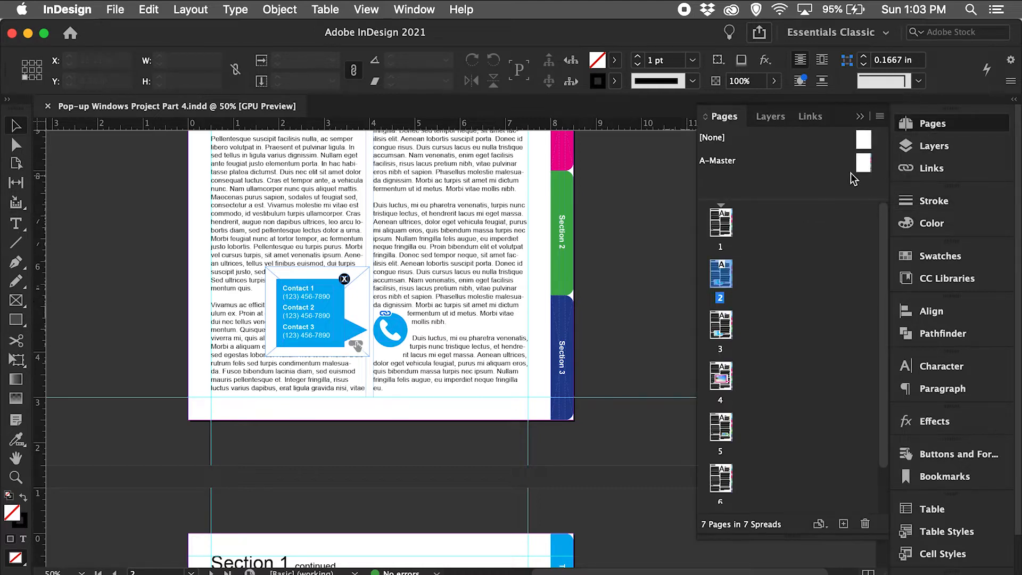
{"action": "double_click", "coordinate": [717, 160]}
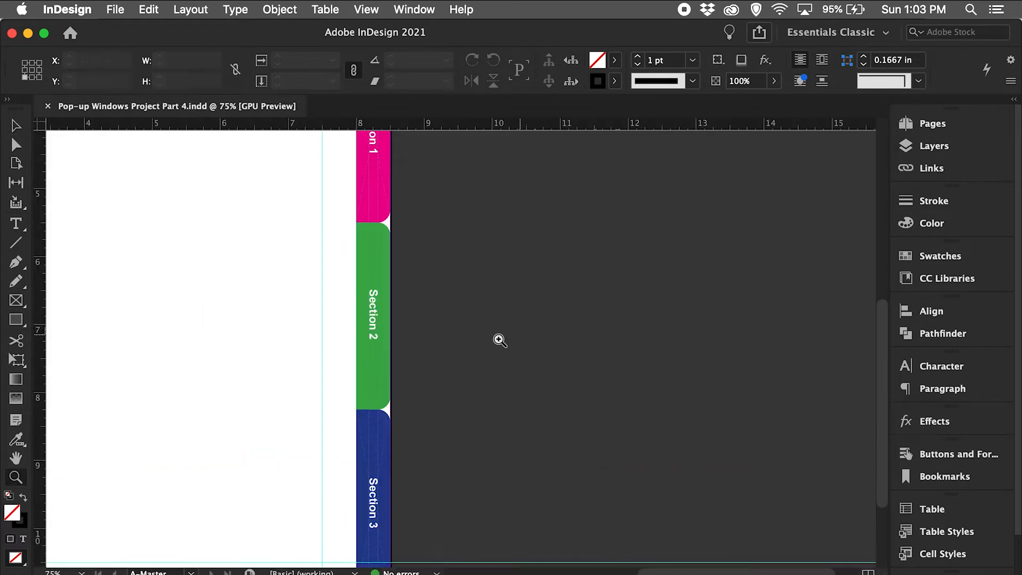
{"action": "left_click", "coordinate": [499, 339]}
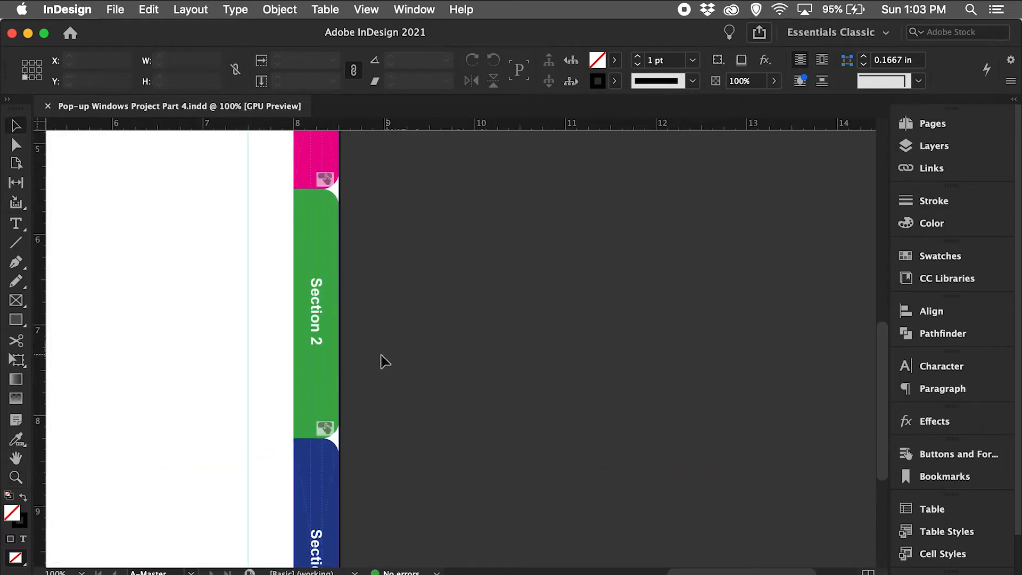
- Enable the [Rollover] appearance for the Section 2 tab in Buttons and Forms and select it
{"action": "left_click", "coordinate": [316, 313]}
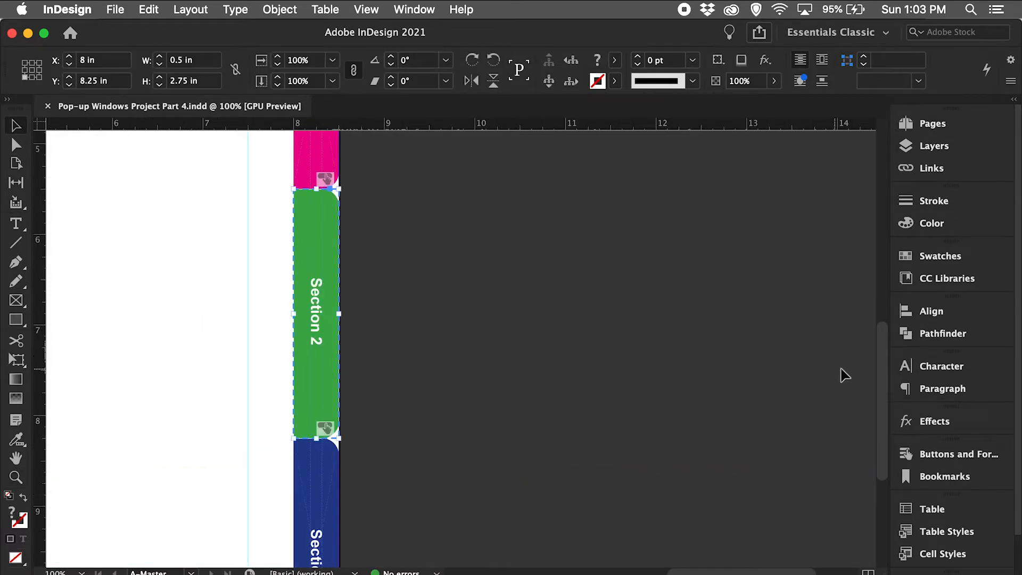
{"action": "mouse_move", "coordinate": [953, 453]}
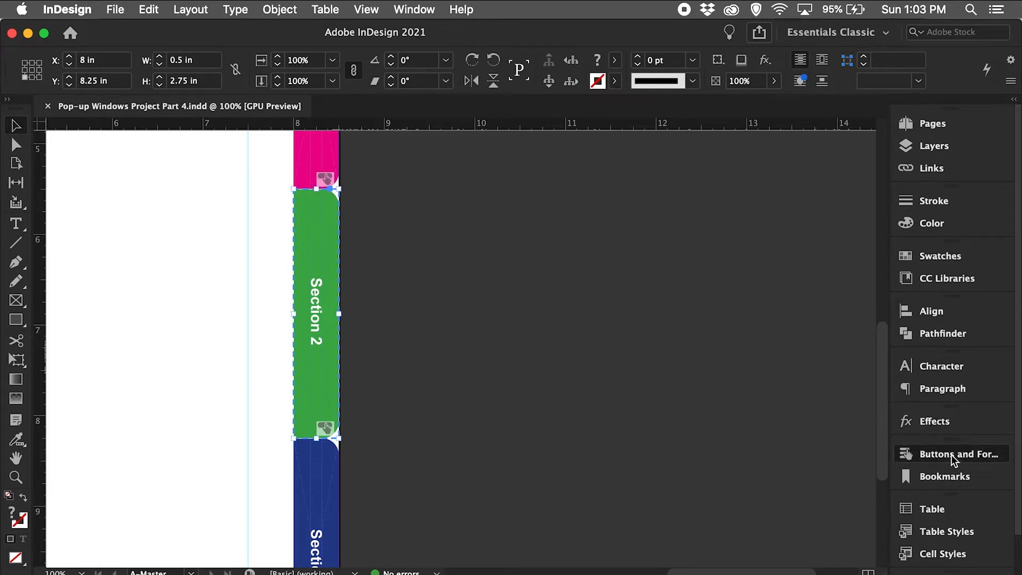
{"action": "left_click", "coordinate": [955, 453]}
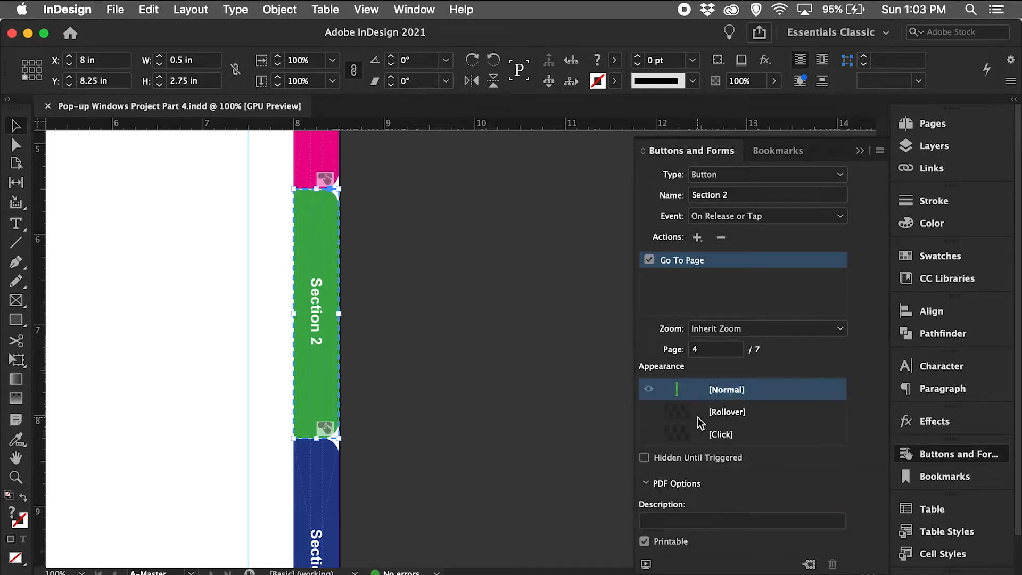
{"action": "mouse_move", "coordinate": [661, 418]}
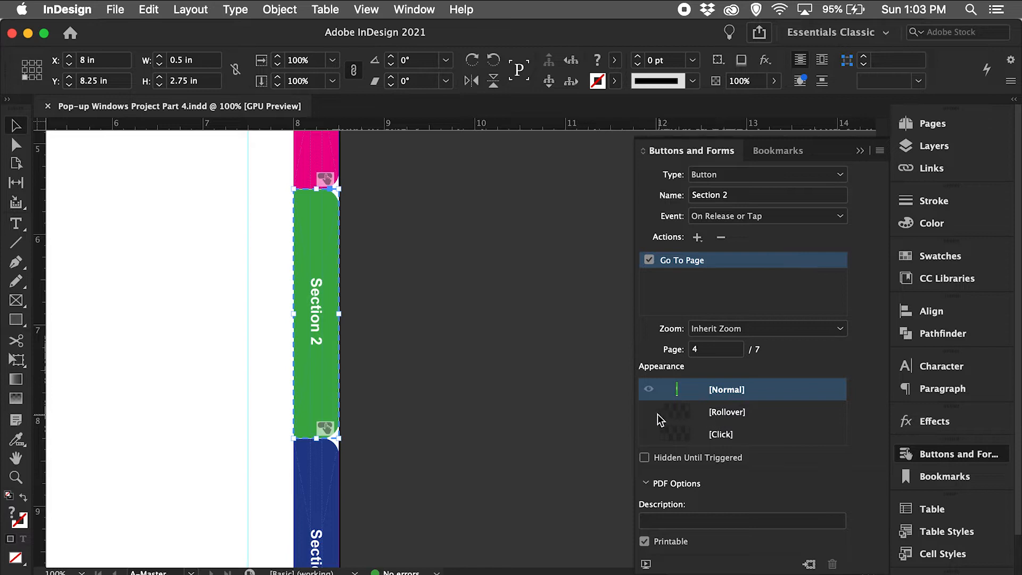
{"action": "left_click", "coordinate": [726, 412]}
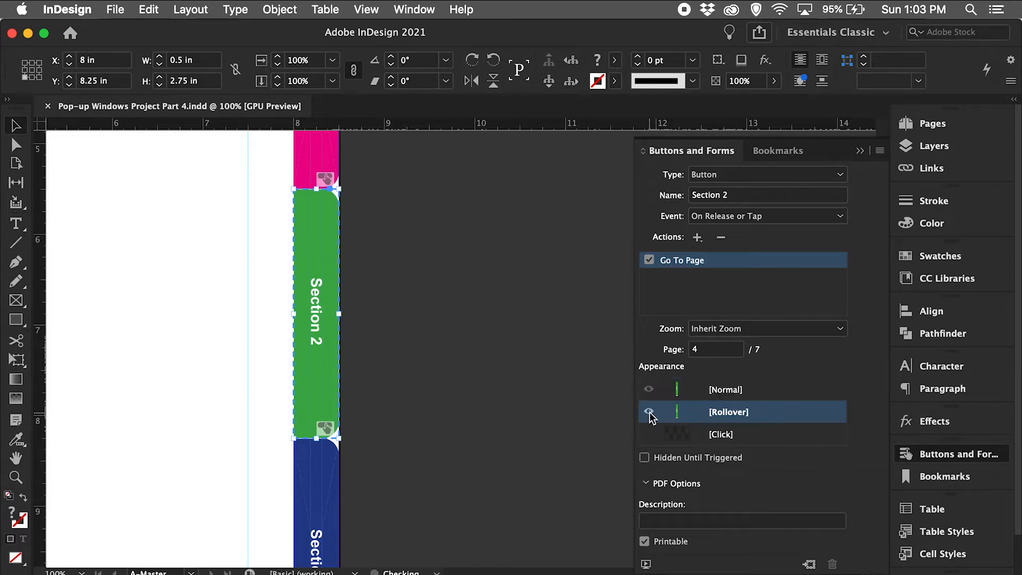
{"action": "left_click", "coordinate": [648, 412]}
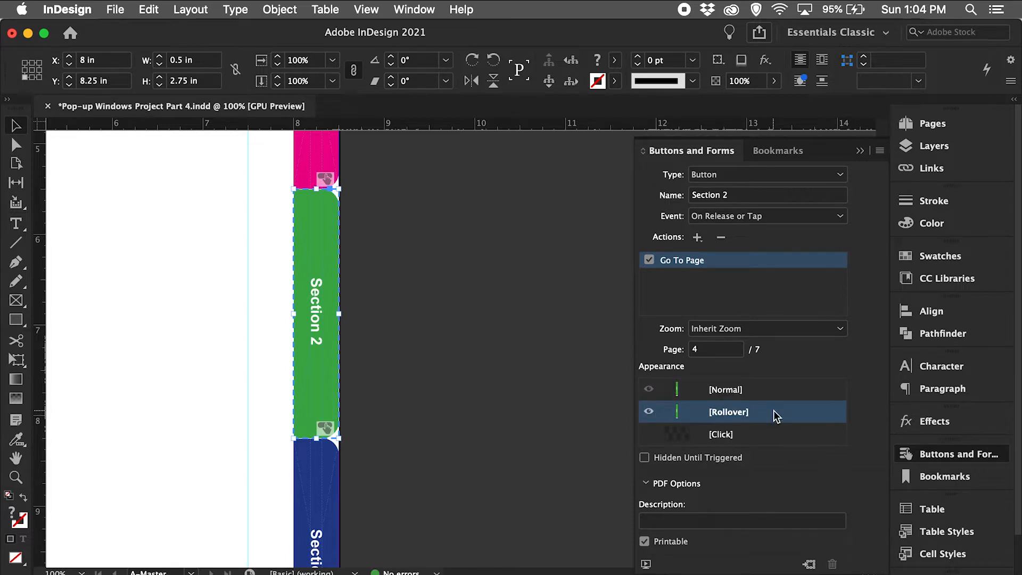
{"action": "mouse_move", "coordinate": [343, 254]}
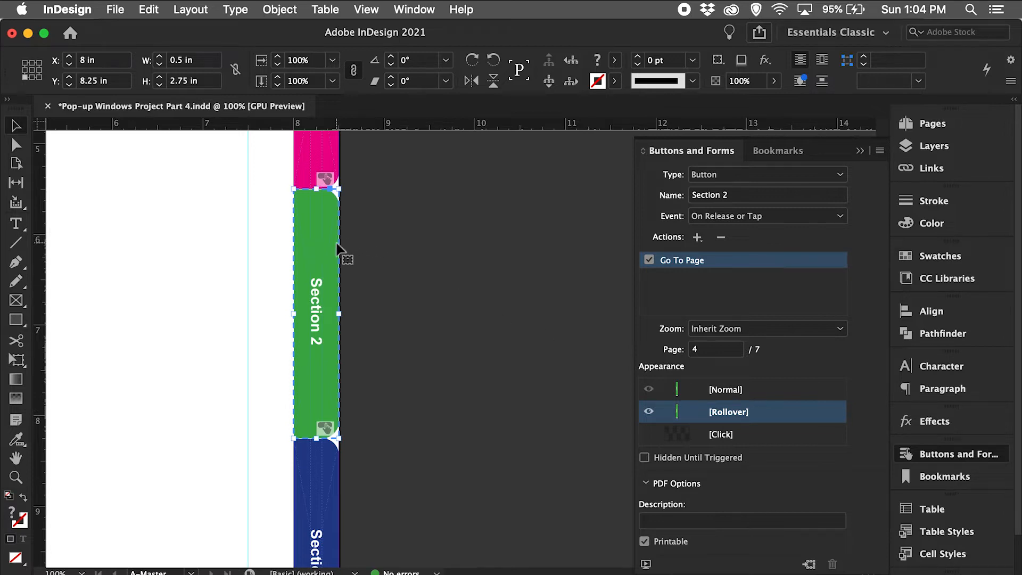
{"action": "mouse_move", "coordinate": [338, 251]}
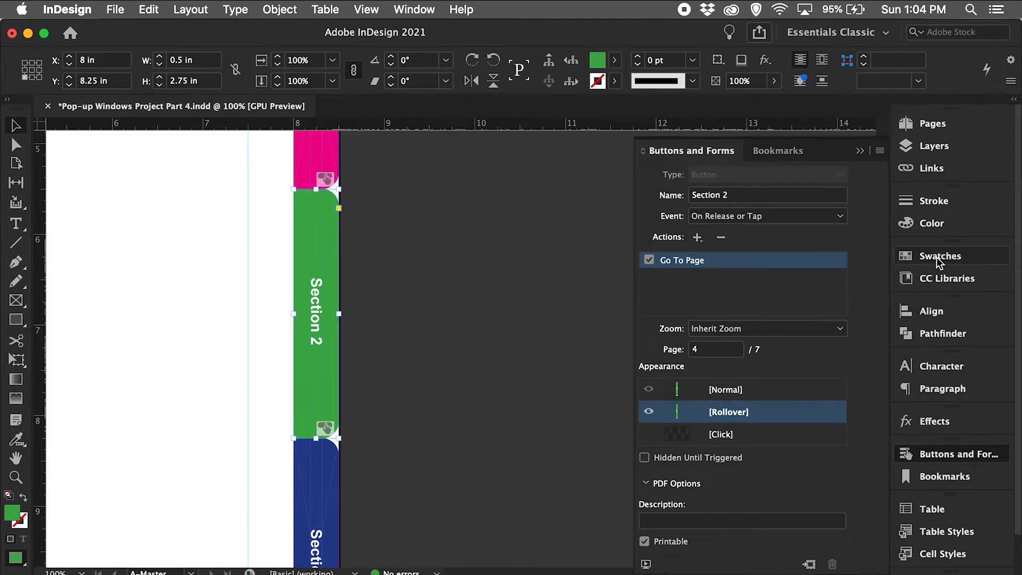
- Fill the Section 2 rollover state with the yellow C=0 M=0 Y=100 K=0 swatch
{"action": "left_click", "coordinate": [940, 255]}
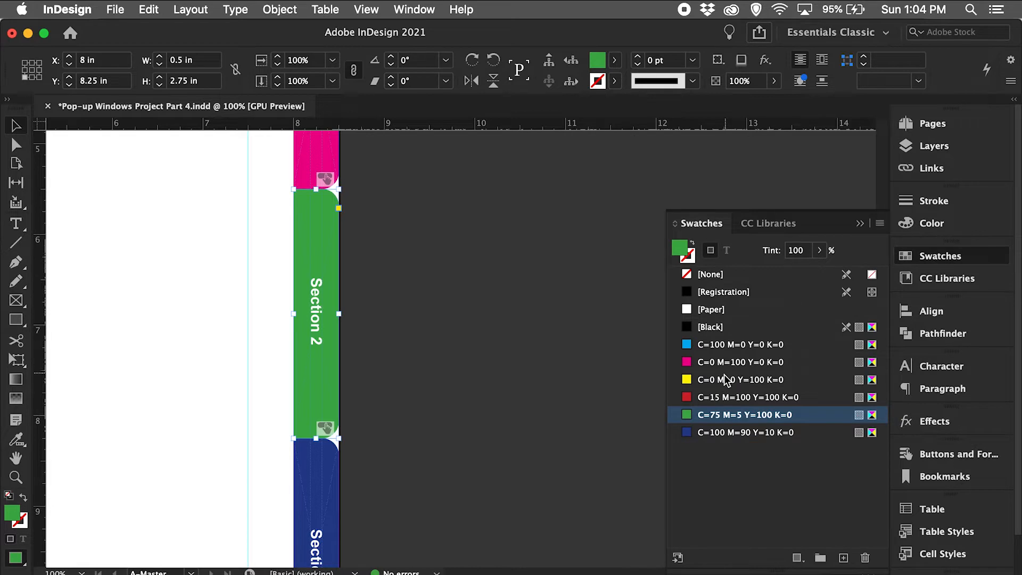
{"action": "mouse_move", "coordinate": [745, 388]}
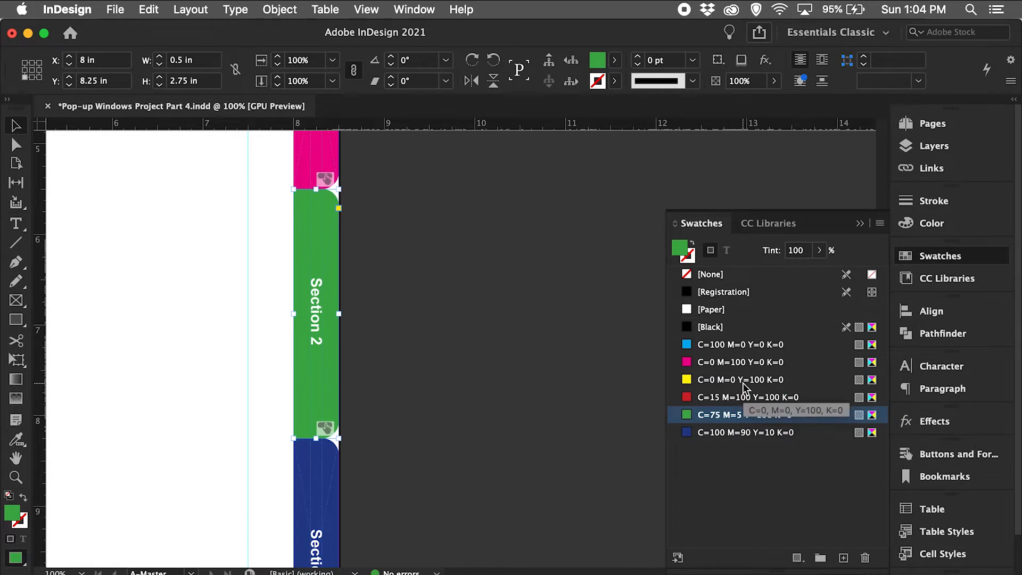
{"action": "left_click", "coordinate": [739, 379]}
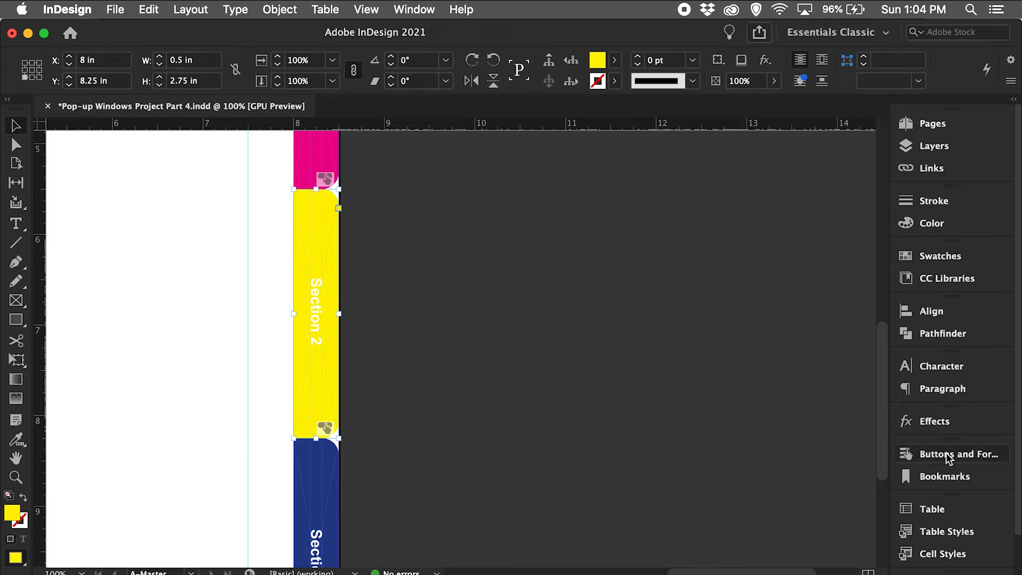
- Compare the Section 2 button's green Normal and yellow Rollover states, then deselect it
{"action": "left_click", "coordinate": [960, 454]}
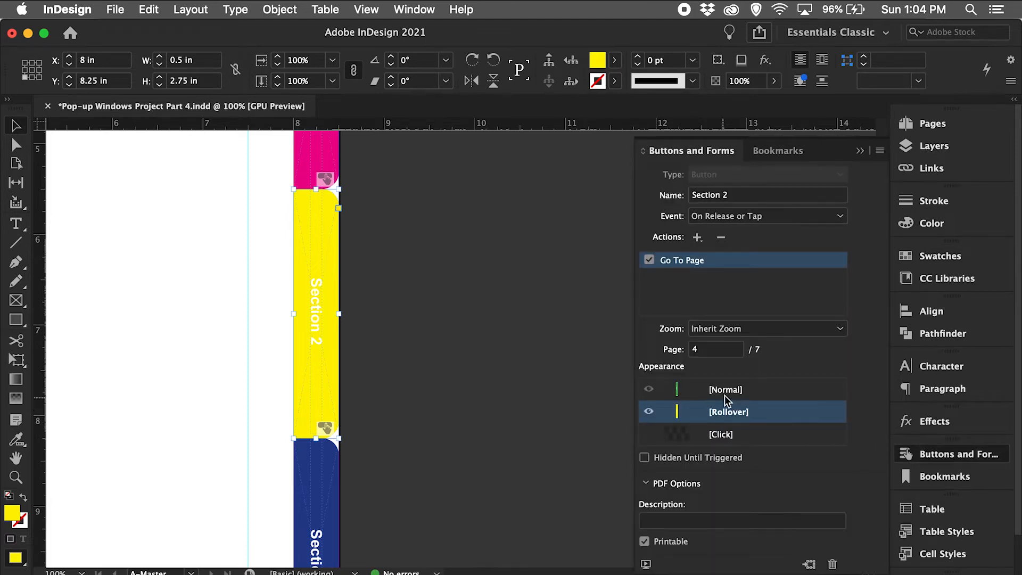
{"action": "left_click", "coordinate": [725, 389]}
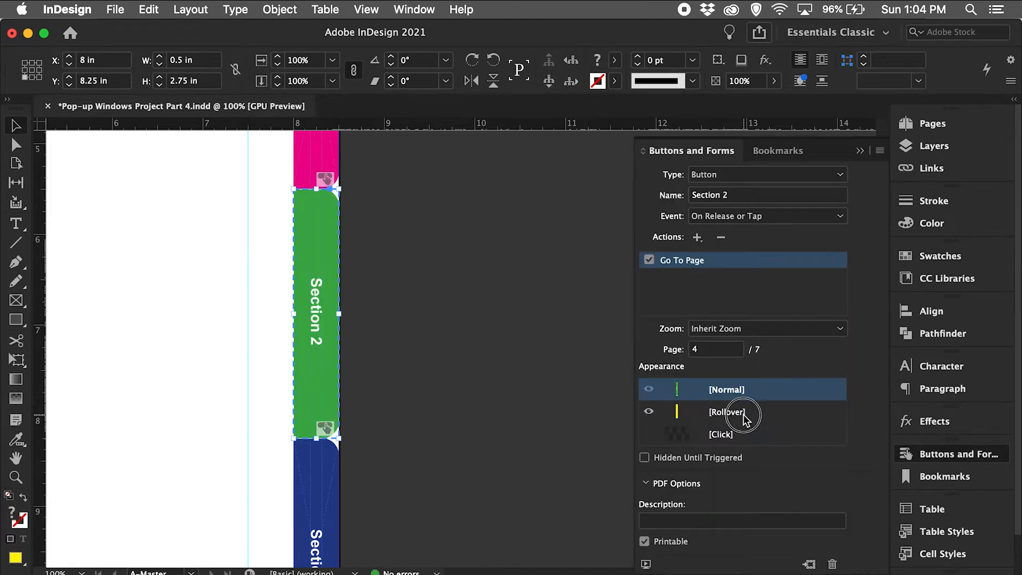
{"action": "mouse_move", "coordinate": [748, 415]}
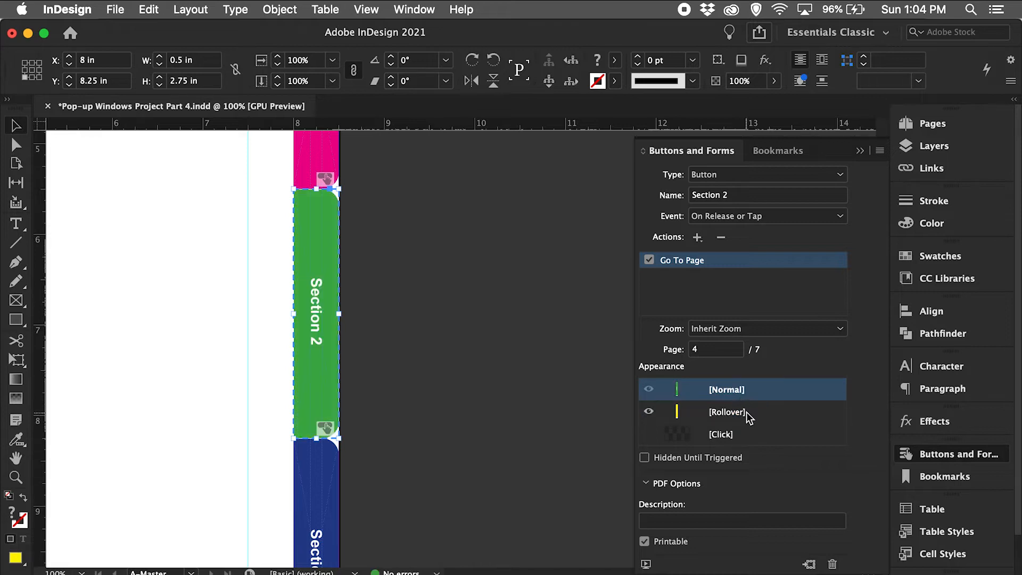
{"action": "left_click", "coordinate": [727, 412]}
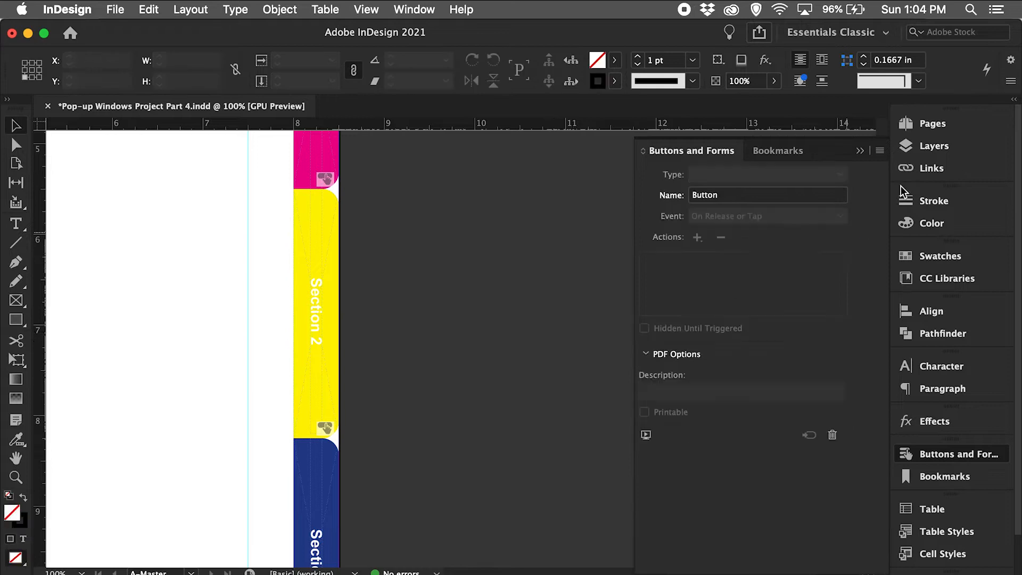
{"action": "left_click", "coordinate": [932, 123]}
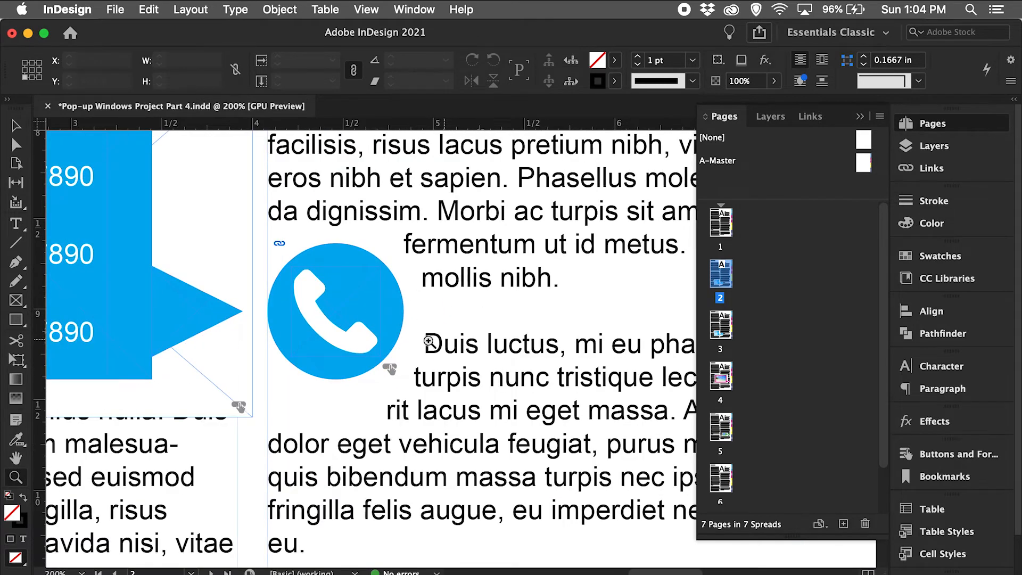
- Enable a Rollover appearance for the blue phone icon button on page 2
{"action": "left_click", "coordinate": [335, 311]}
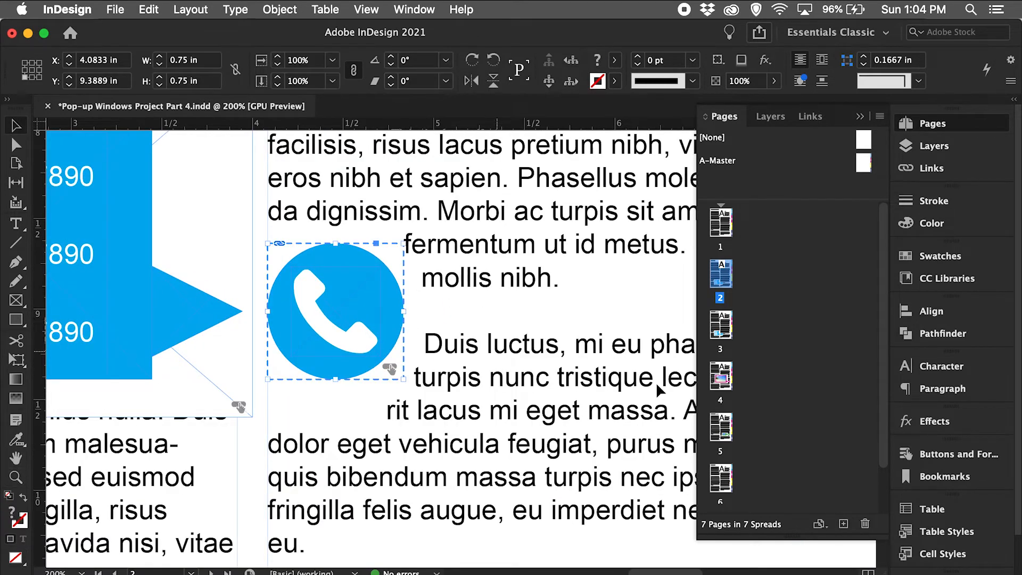
{"action": "mouse_move", "coordinate": [955, 454]}
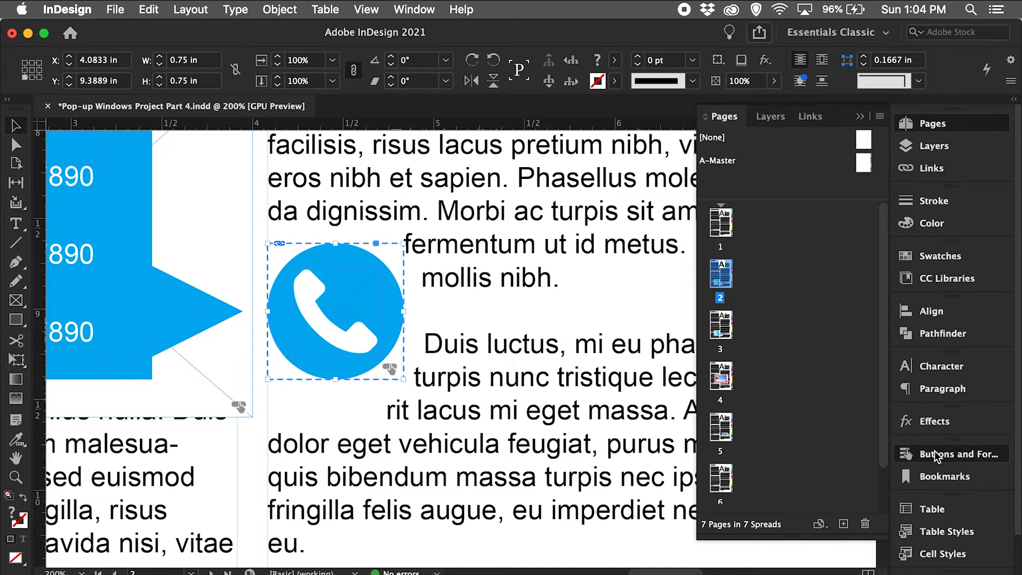
{"action": "left_click", "coordinate": [956, 453]}
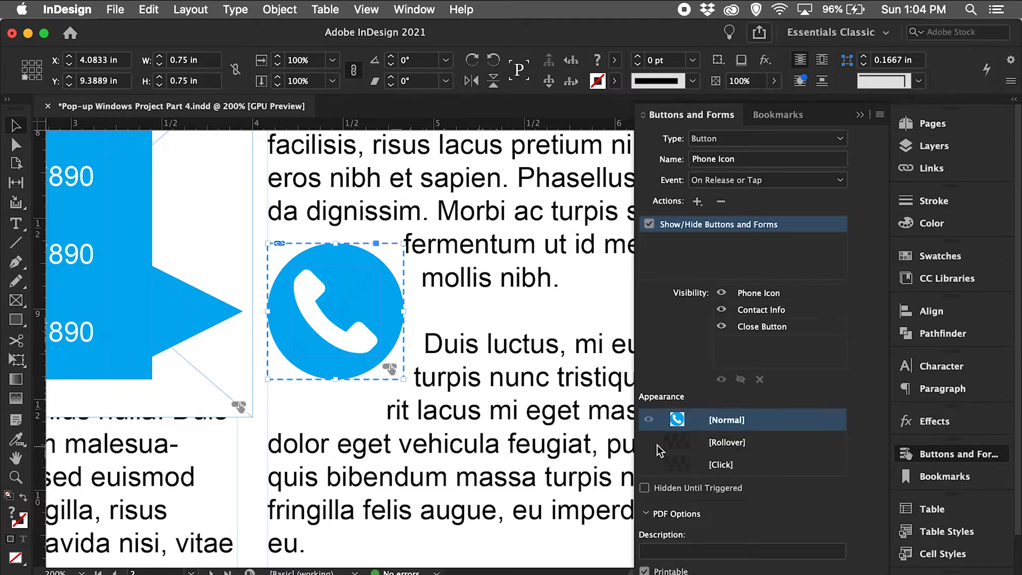
{"action": "left_click", "coordinate": [728, 442]}
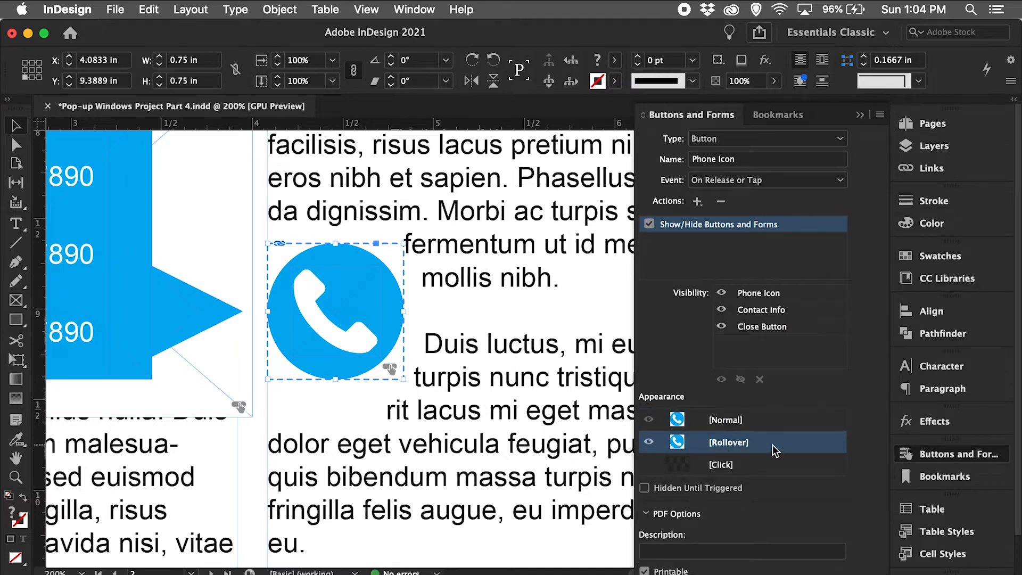
{"action": "mouse_move", "coordinate": [400, 303]}
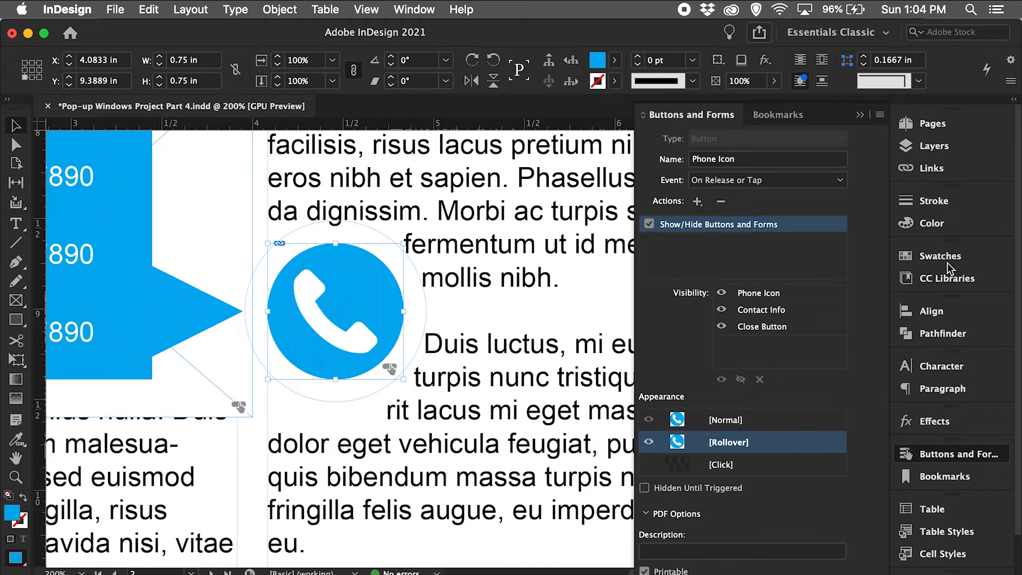
- Fill the phone icon's rollover state with the yellow C=0 M=0 Y=100 K=0 swatch
{"action": "left_click", "coordinate": [939, 255]}
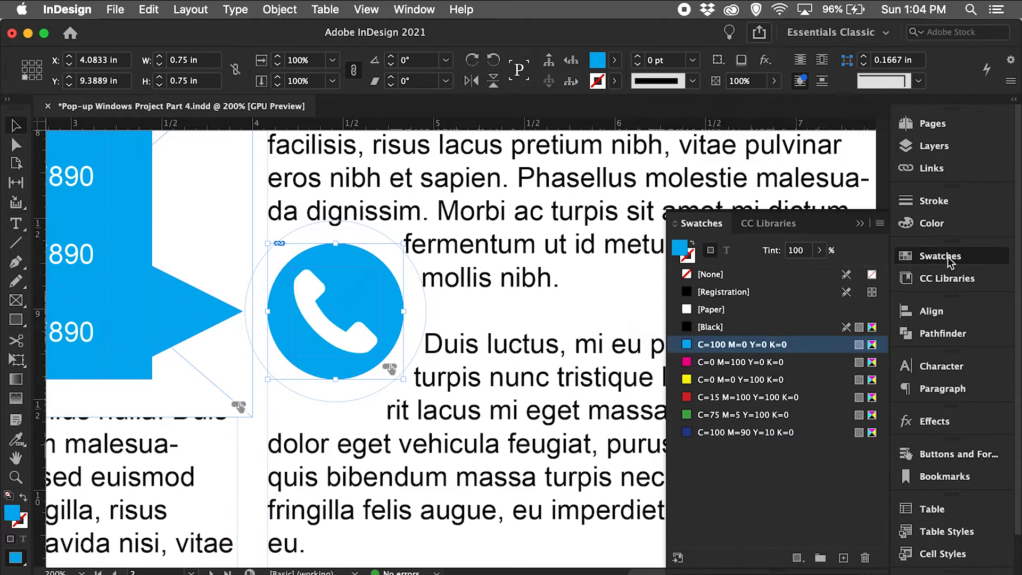
{"action": "mouse_move", "coordinate": [720, 345]}
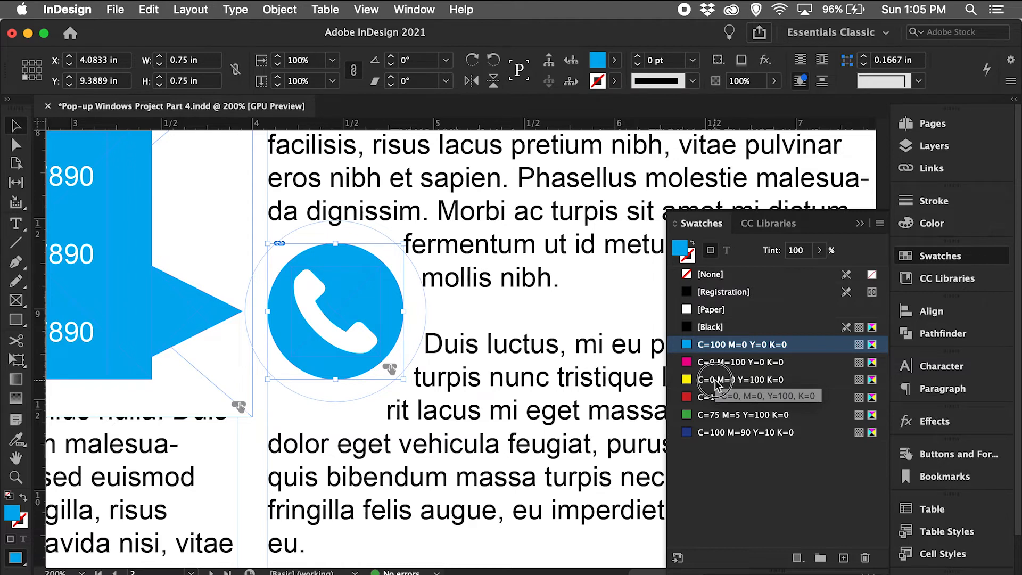
{"action": "left_click", "coordinate": [741, 380]}
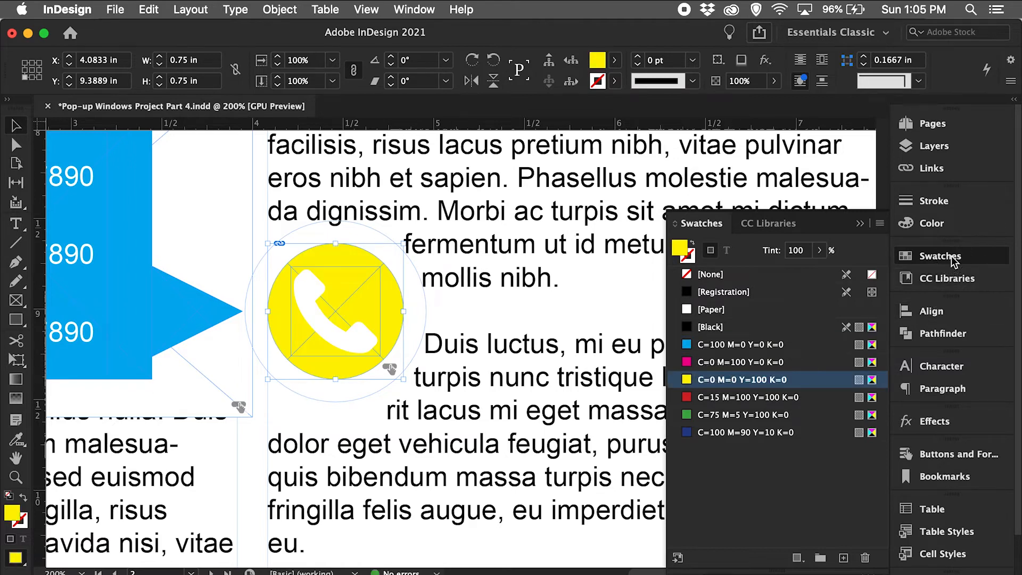
{"action": "left_click", "coordinate": [956, 453]}
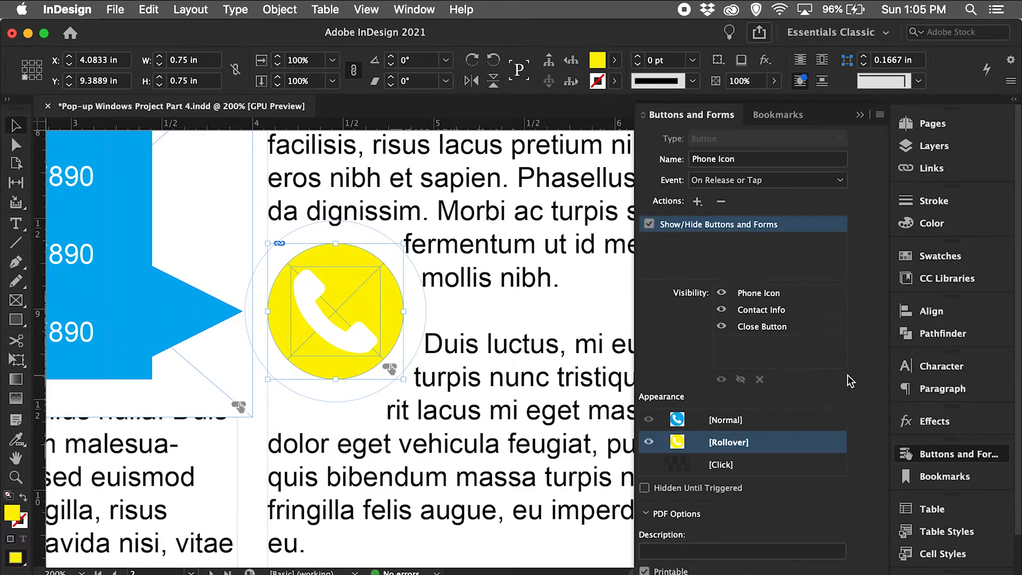
{"action": "mouse_move", "coordinate": [793, 424]}
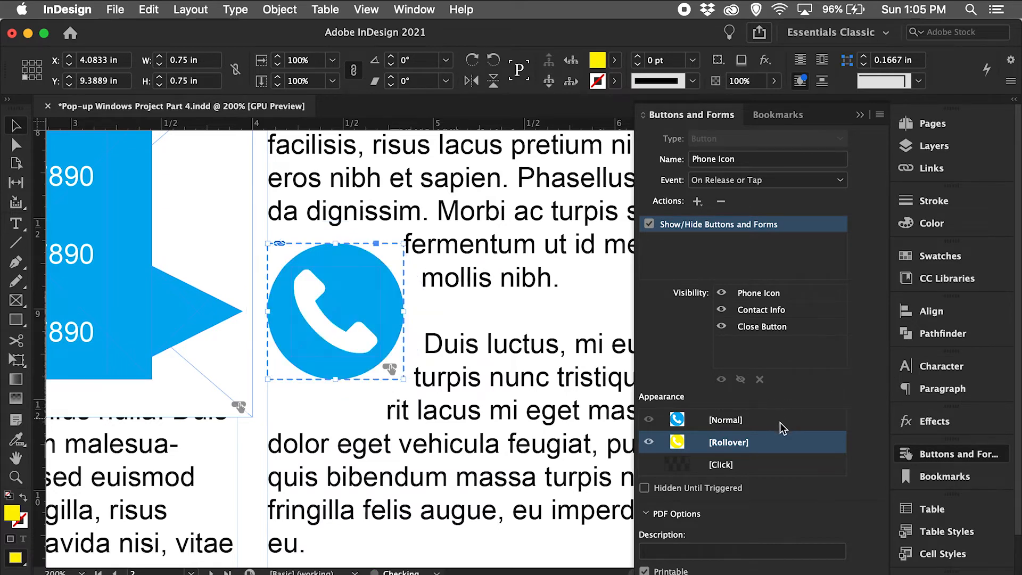
- Preview the phone icon's yellow Rollover and blue Normal states, then deselect via the Pages panel
{"action": "left_click", "coordinate": [727, 442]}
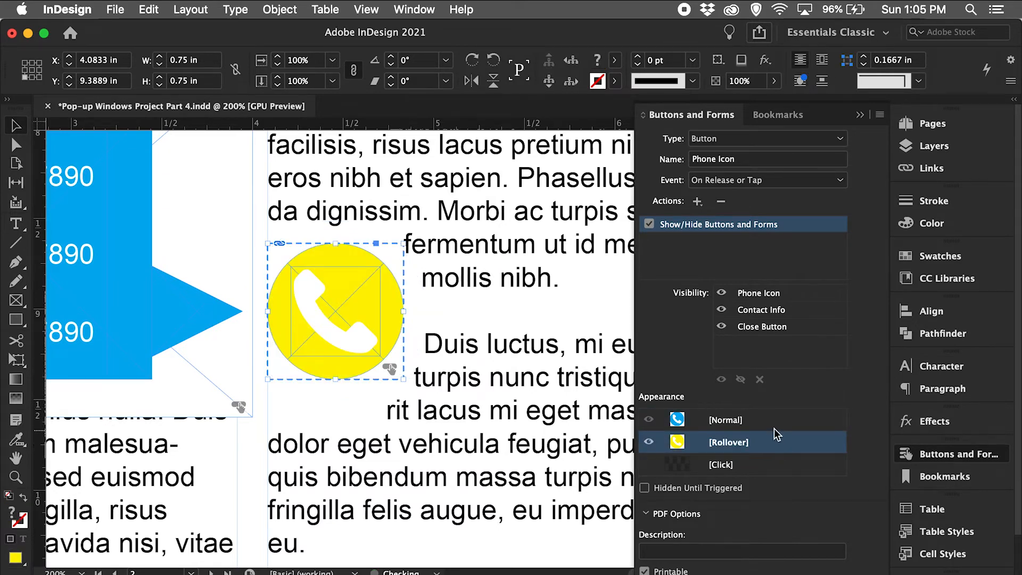
{"action": "left_click", "coordinate": [725, 418]}
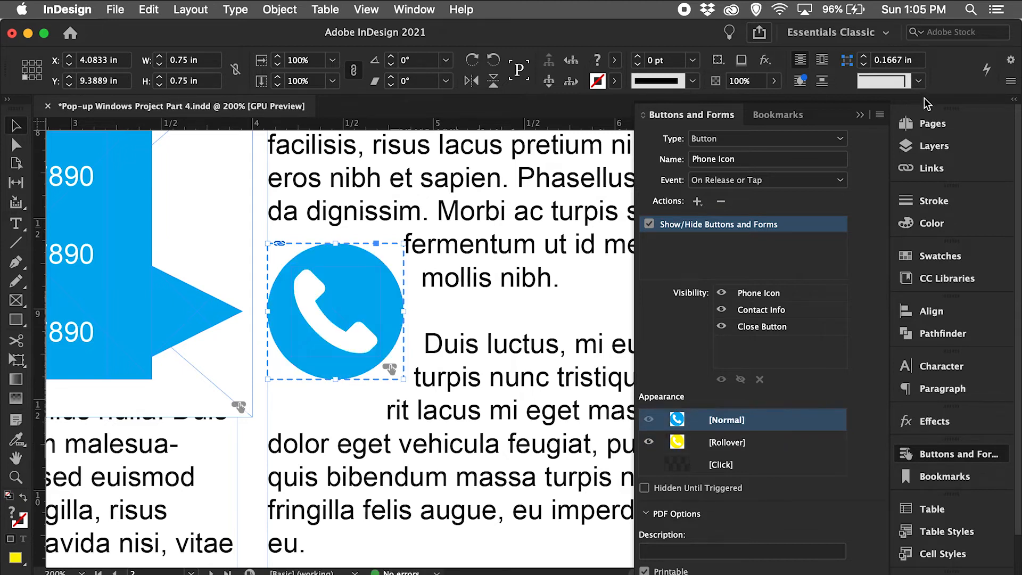
{"action": "left_click", "coordinate": [932, 123]}
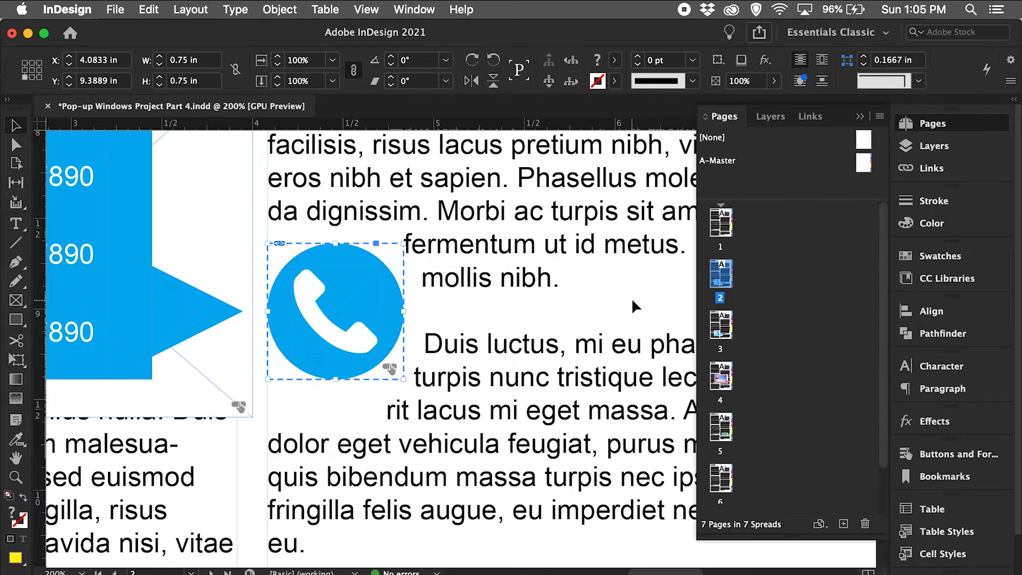
{"action": "mouse_move", "coordinate": [958, 124]}
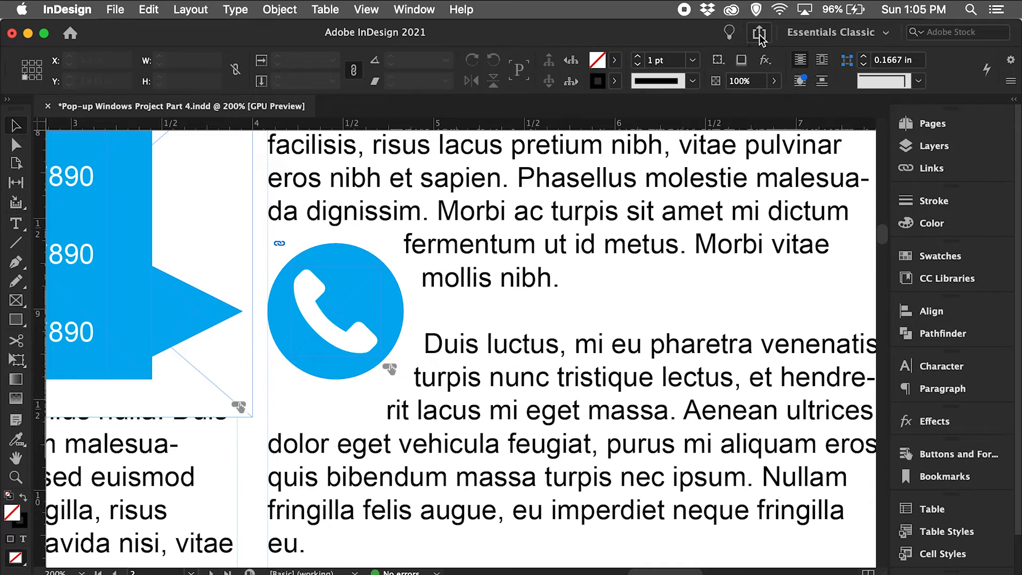
- Publish the document online through Share > Publish Online and wait for the upload
{"action": "left_click", "coordinate": [759, 32]}
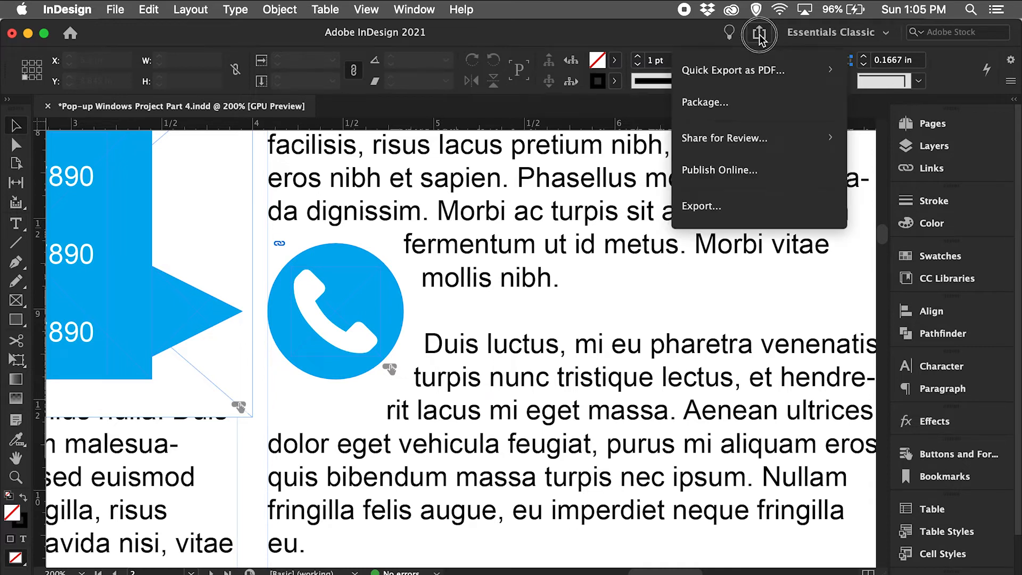
{"action": "mouse_move", "coordinate": [743, 174]}
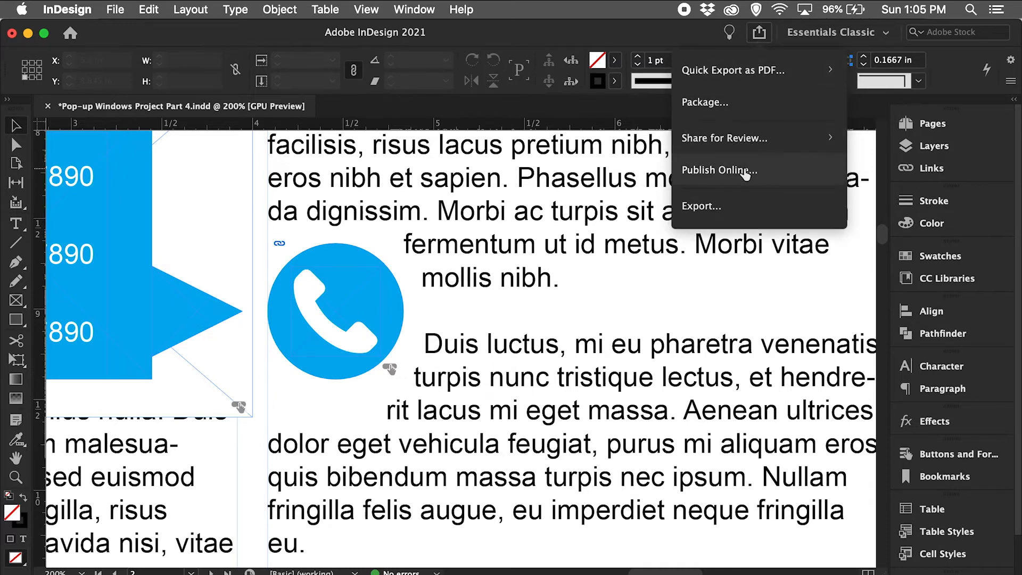
{"action": "left_click", "coordinate": [700, 206]}
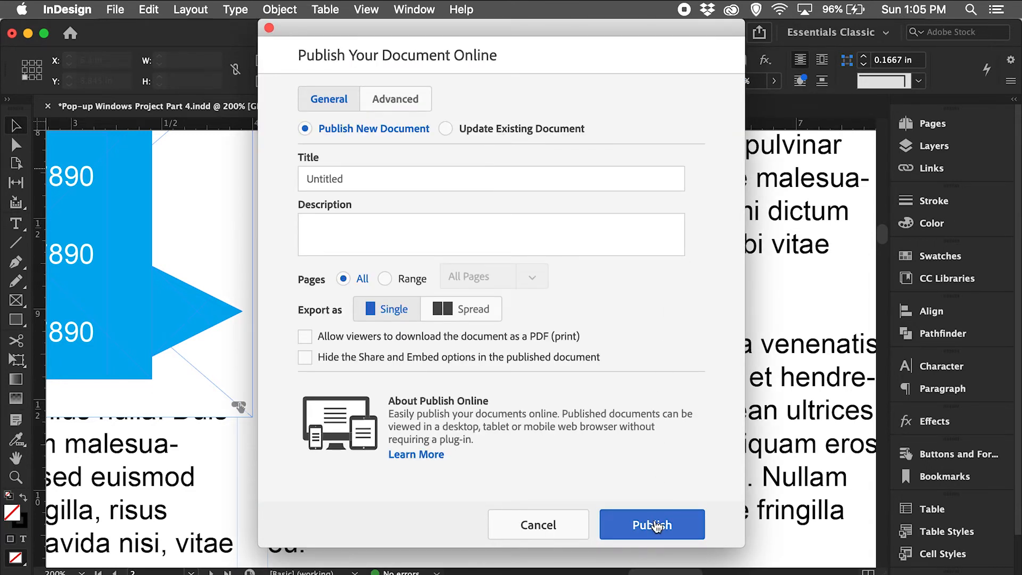
{"action": "left_click", "coordinate": [651, 525]}
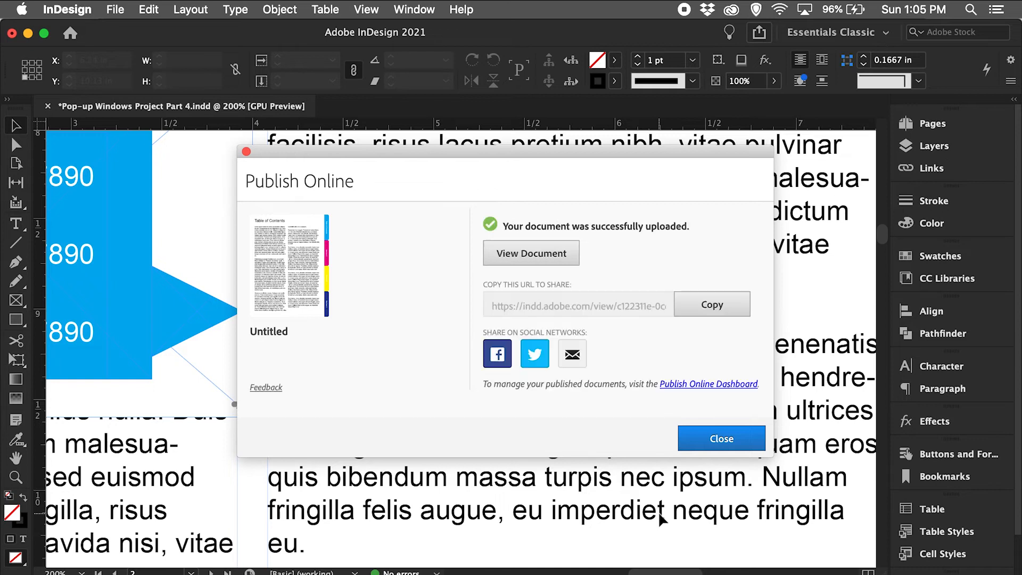
{"action": "mouse_move", "coordinate": [531, 253]}
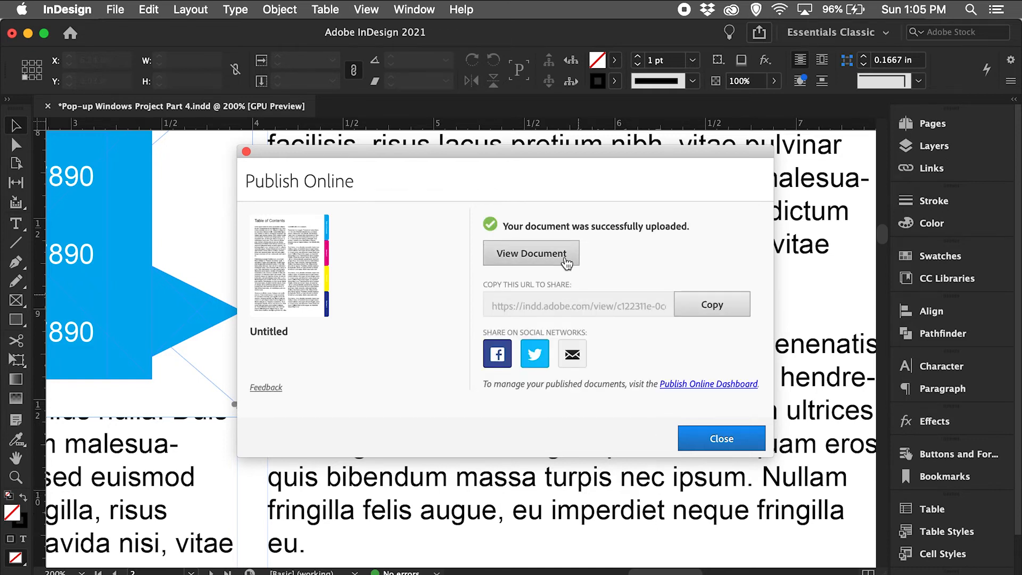
- View the published document in the browser and page forward to Section 2 and back to Section 1
{"action": "left_click", "coordinate": [530, 252]}
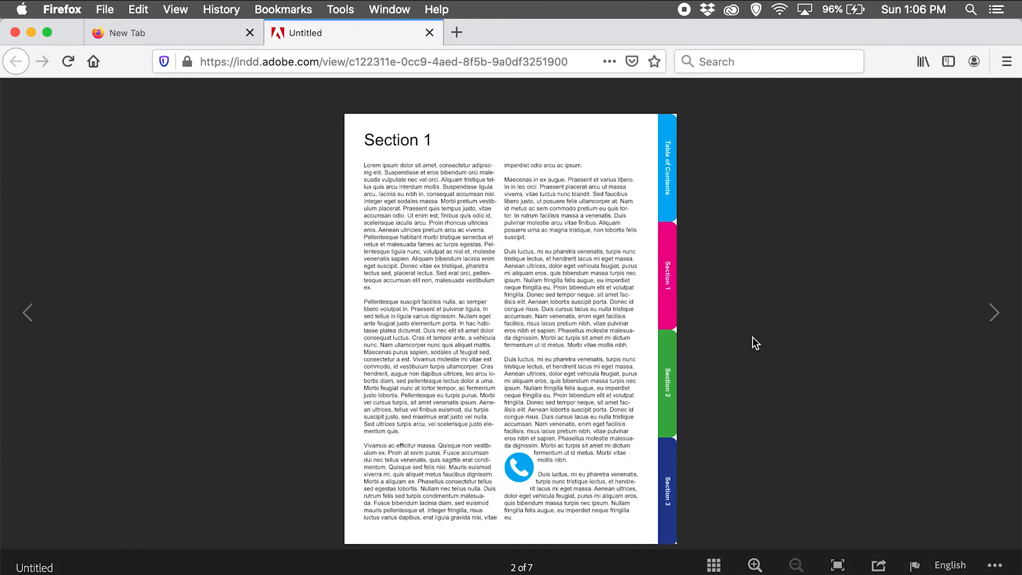
{"action": "left_click", "coordinate": [993, 312]}
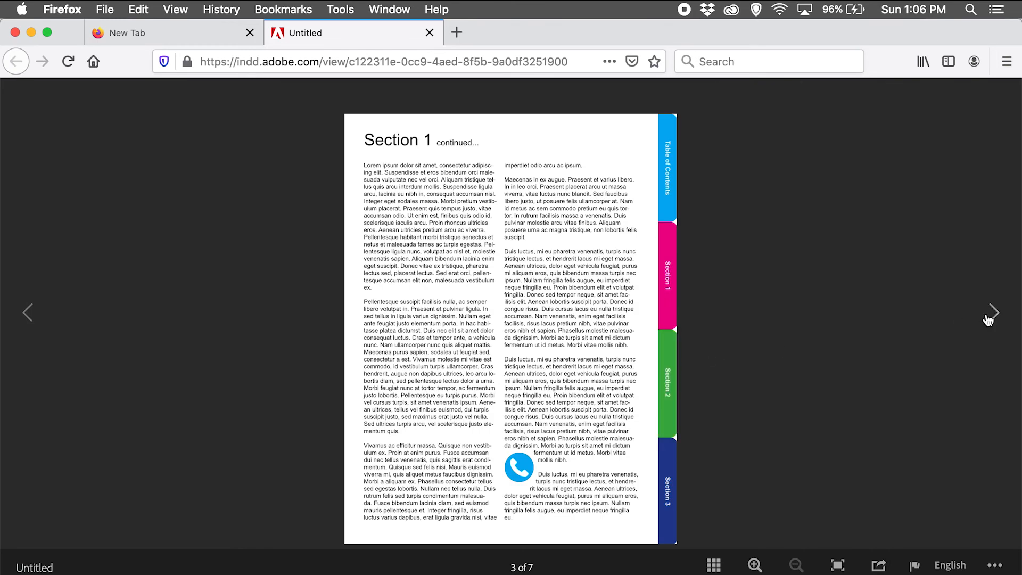
{"action": "left_click", "coordinate": [993, 312]}
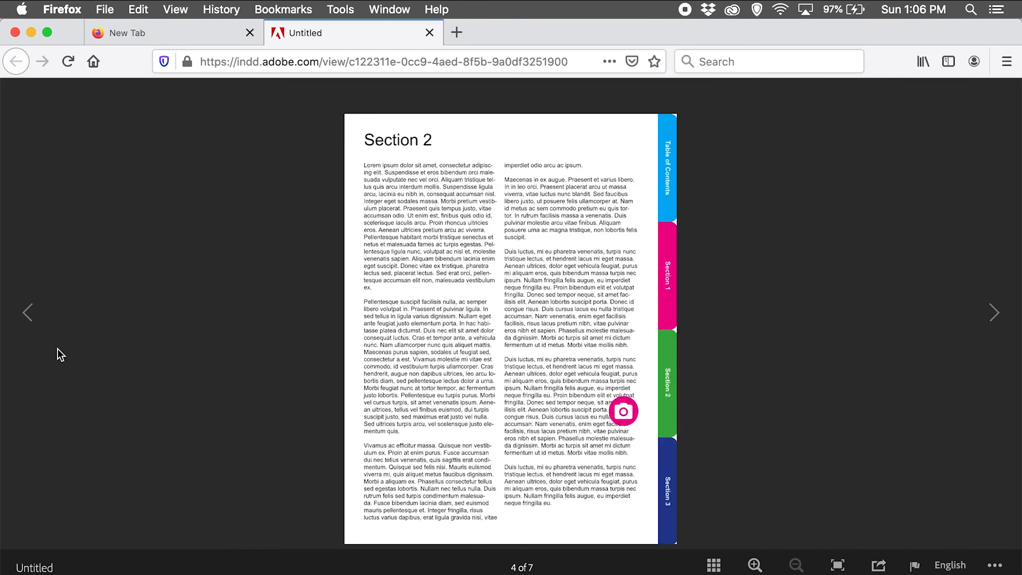
{"action": "left_click", "coordinate": [28, 312]}
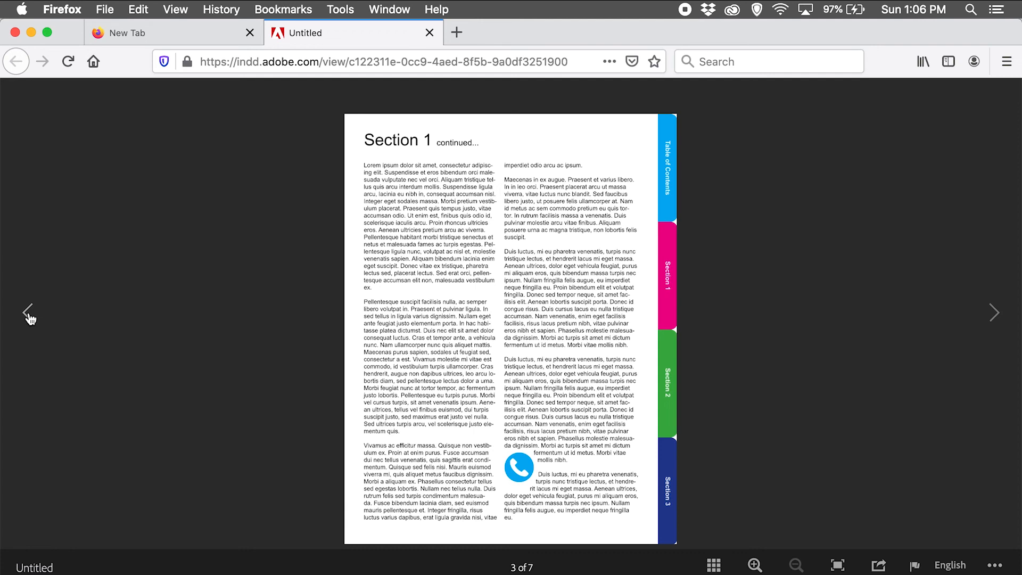
{"action": "left_click", "coordinate": [28, 312]}
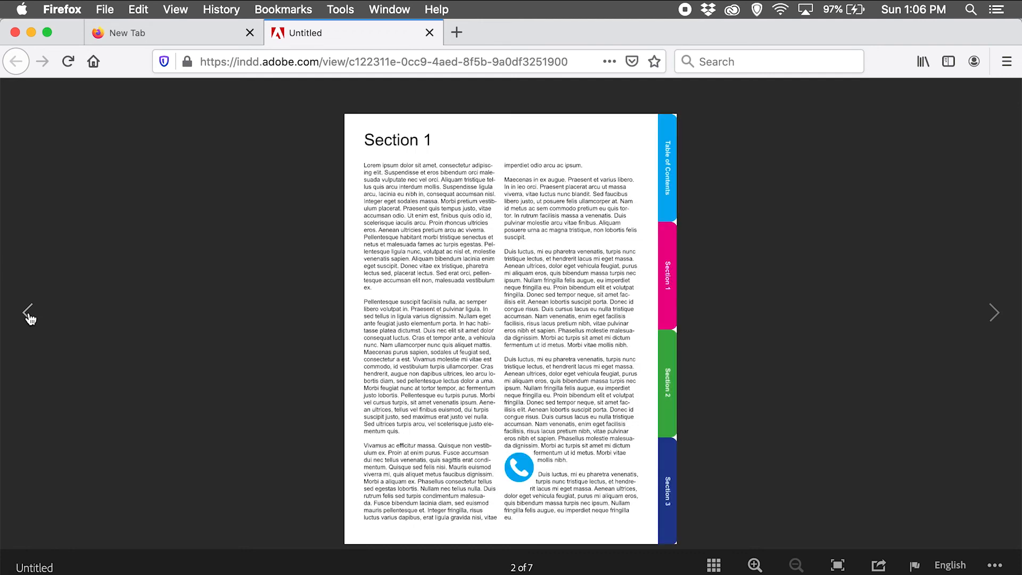
{"action": "mouse_move", "coordinate": [562, 453]}
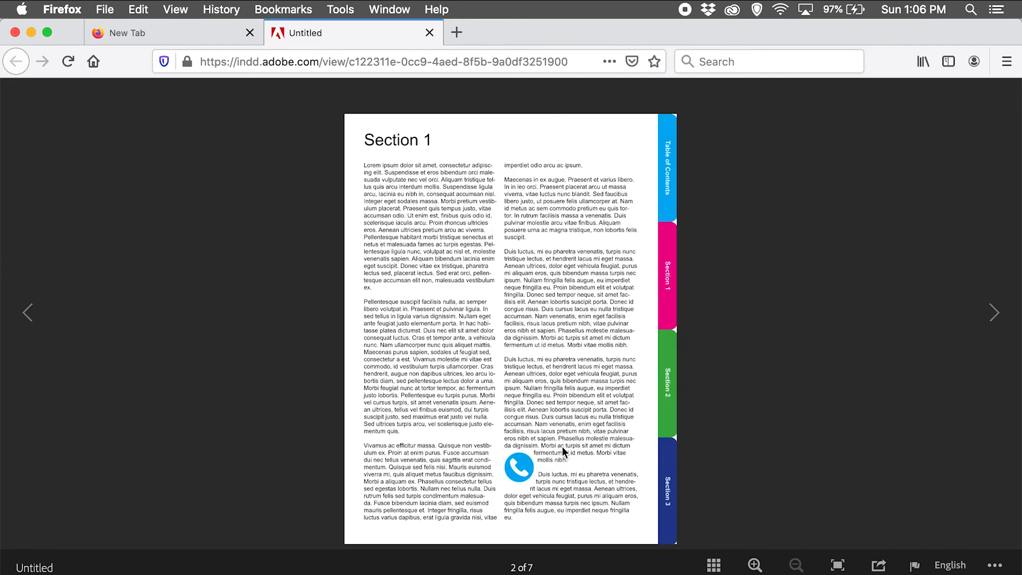
{"action": "mouse_move", "coordinate": [551, 456]}
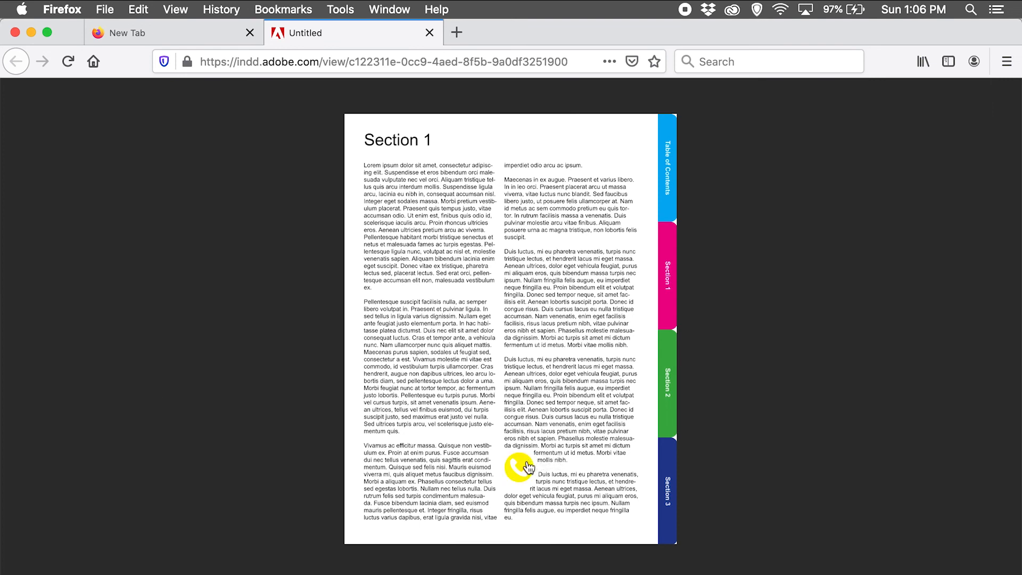
- Hover the phone icon to see yellow and click it to show the contact info pop-up
{"action": "left_click", "coordinate": [517, 467]}
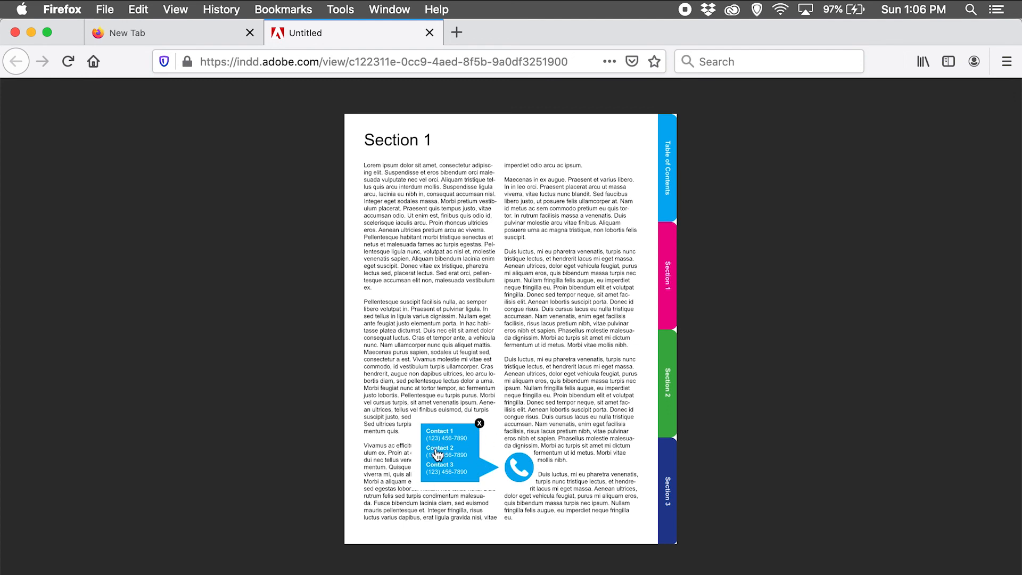
{"action": "mouse_move", "coordinate": [729, 364]}
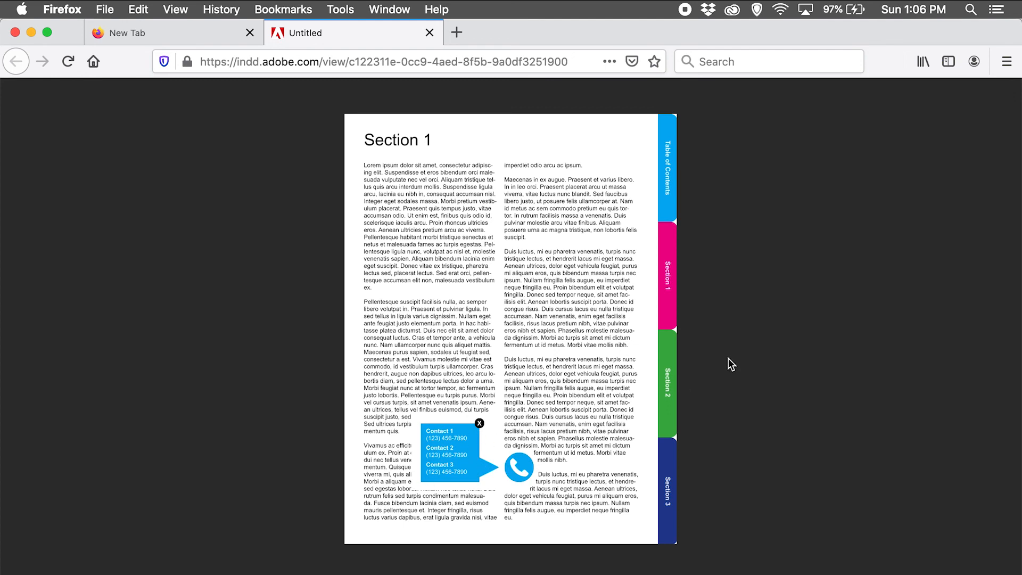